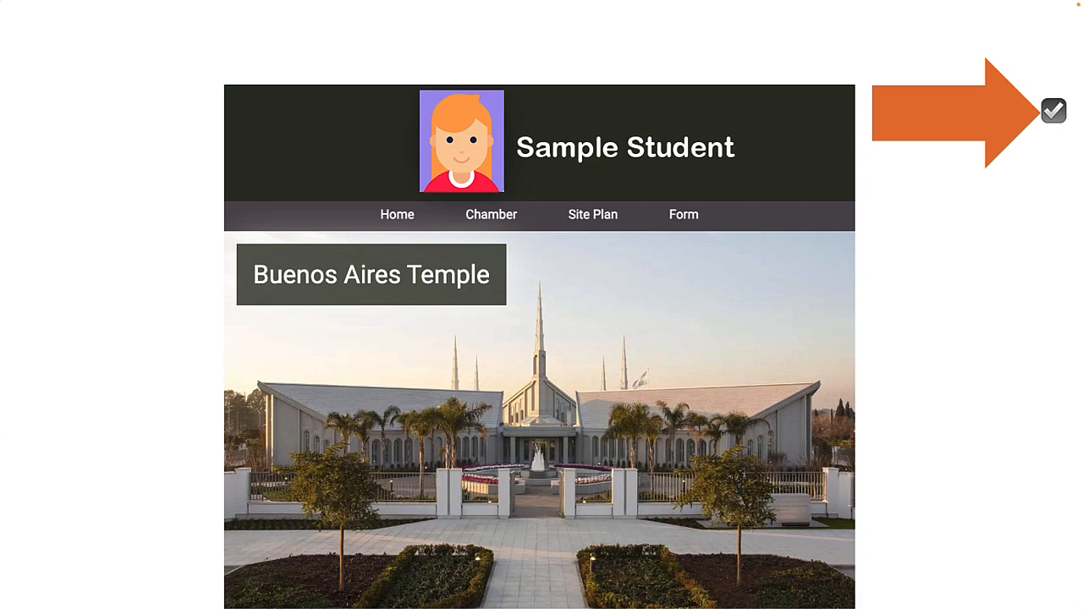
# Advance the slides until the sample page's out-of-header icon changes from a check to an X.
pyautogui.click(1053, 110)
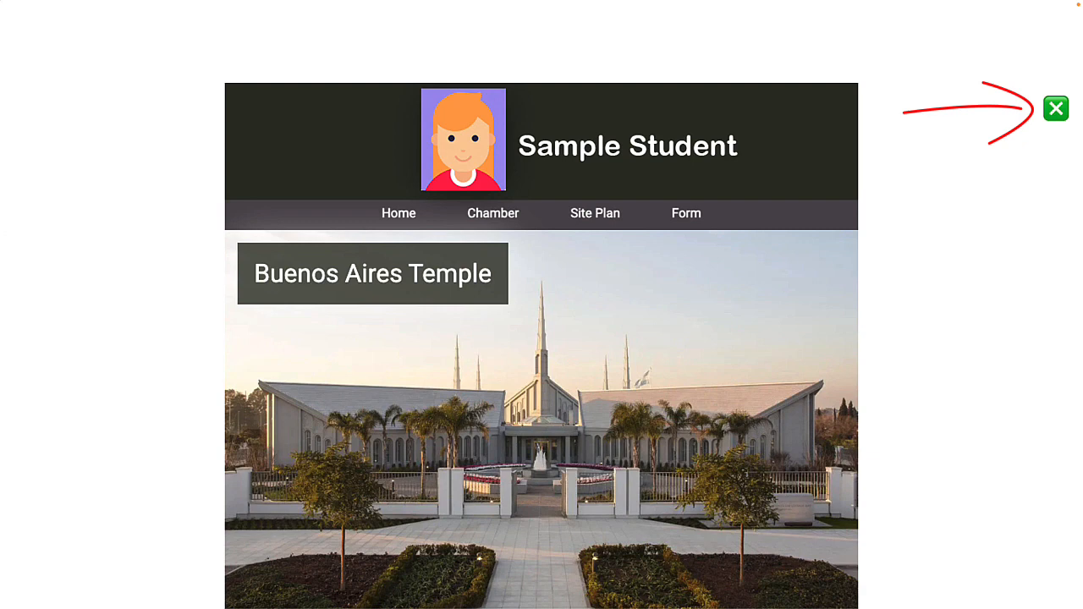
pyautogui.click(1056, 108)
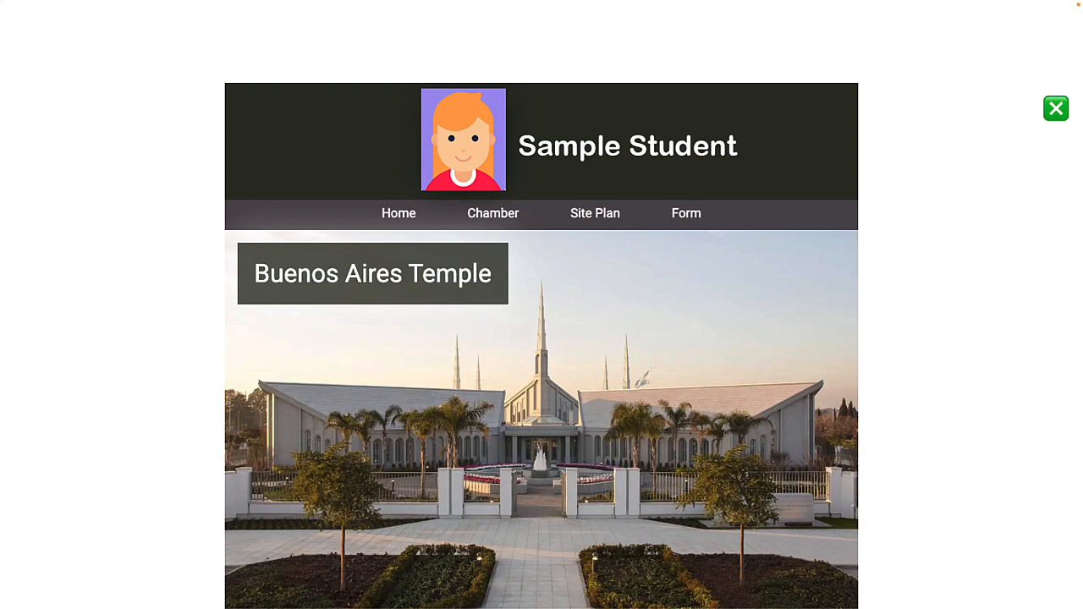
pyautogui.click(1057, 109)
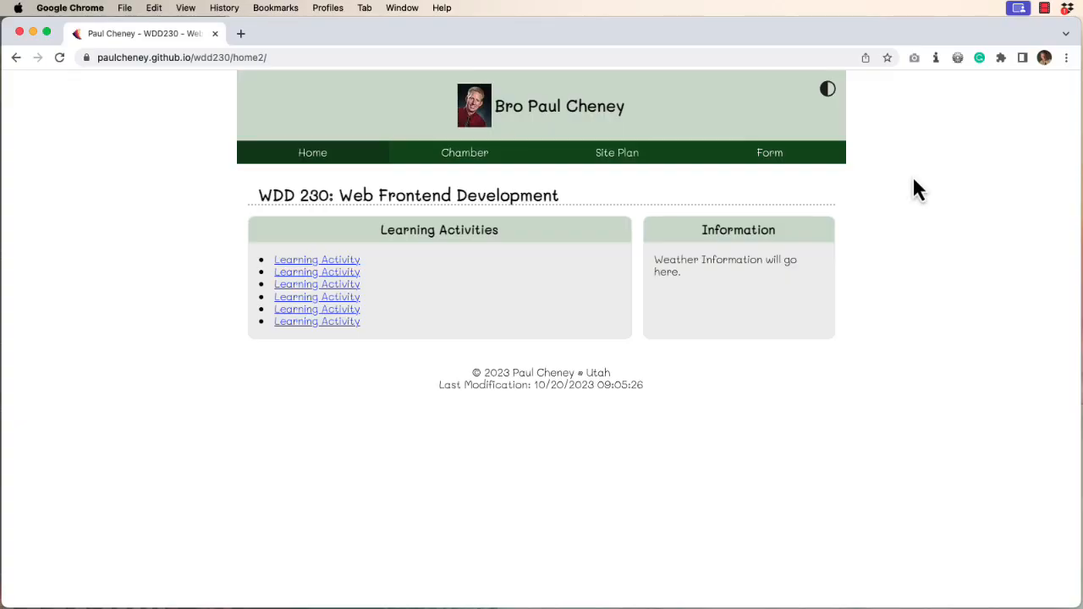
# Inspect the page and switch DevTools to the responsive device preview at 320px width.
pyautogui.rightClick(919, 188)
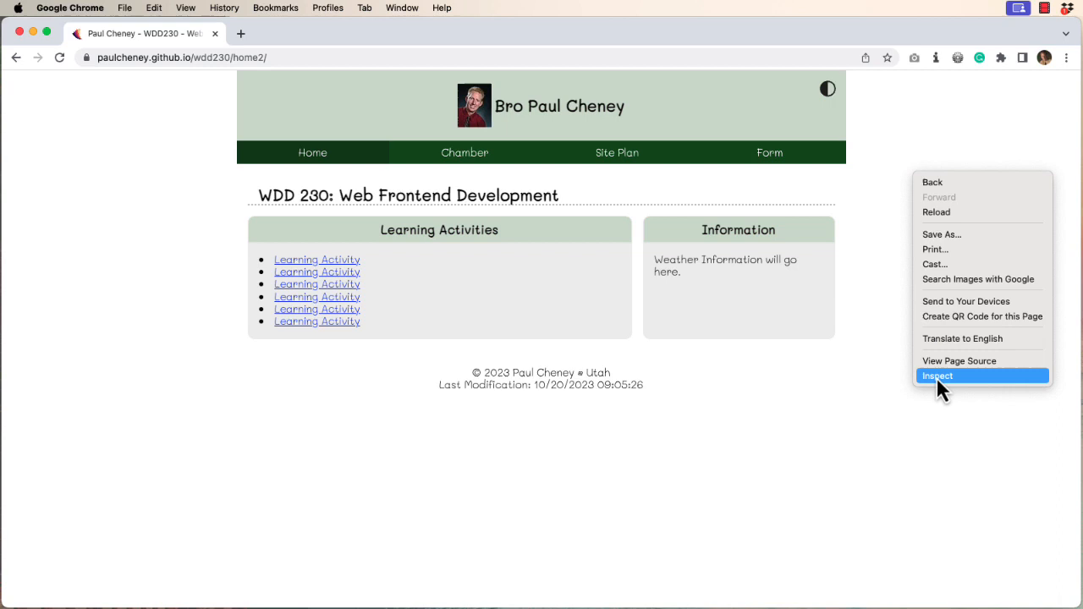
pyautogui.click(938, 376)
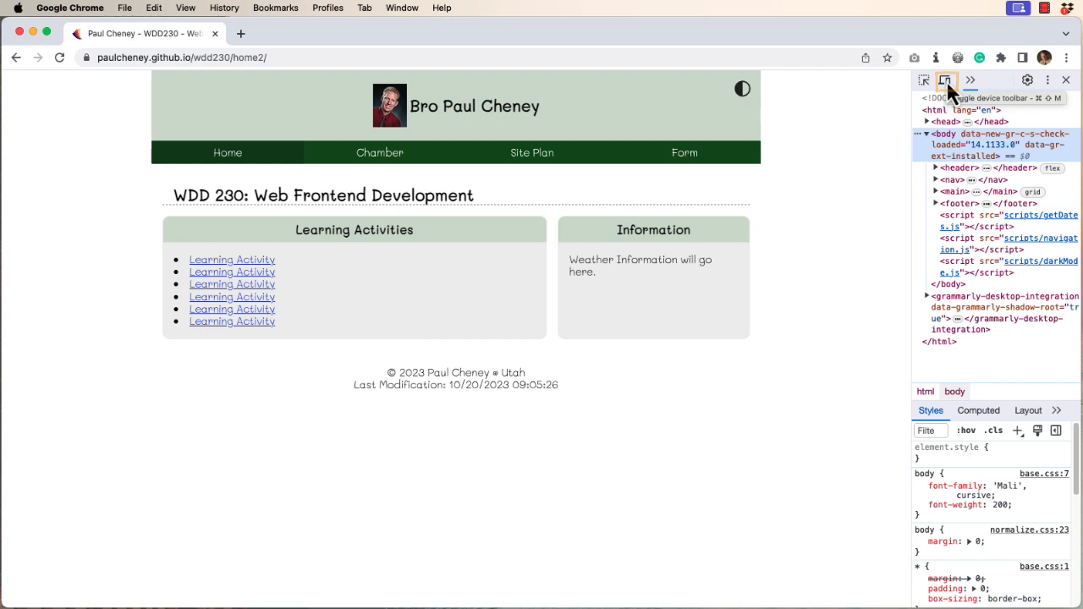
pyautogui.click(945, 80)
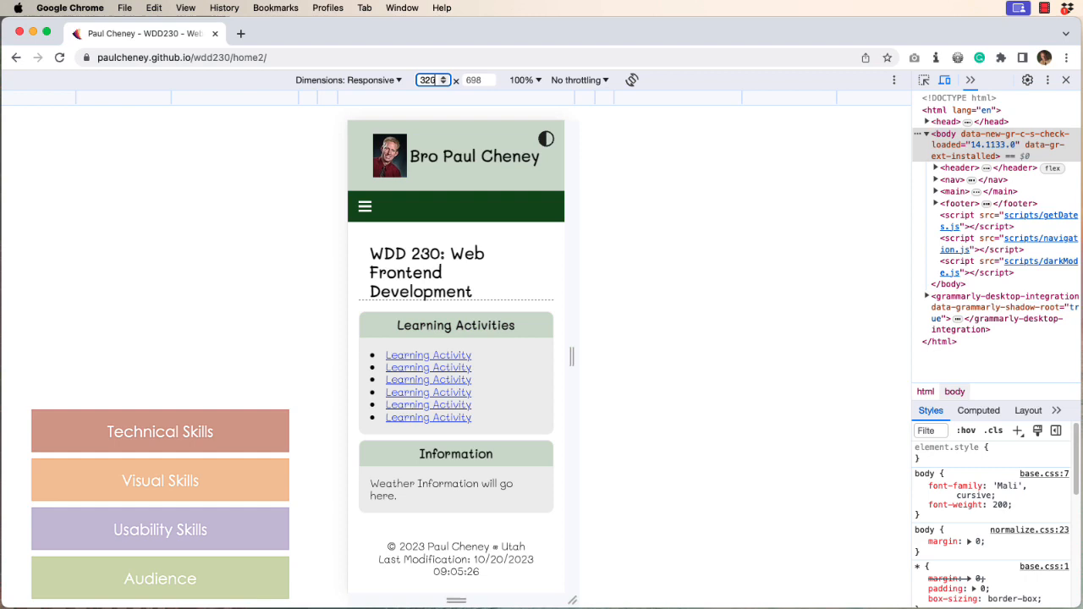
# Inspect the dark-mode icon so img#darkBtn is selected, confirming its 44 by 44 pixel size.
pyautogui.click(547, 138)
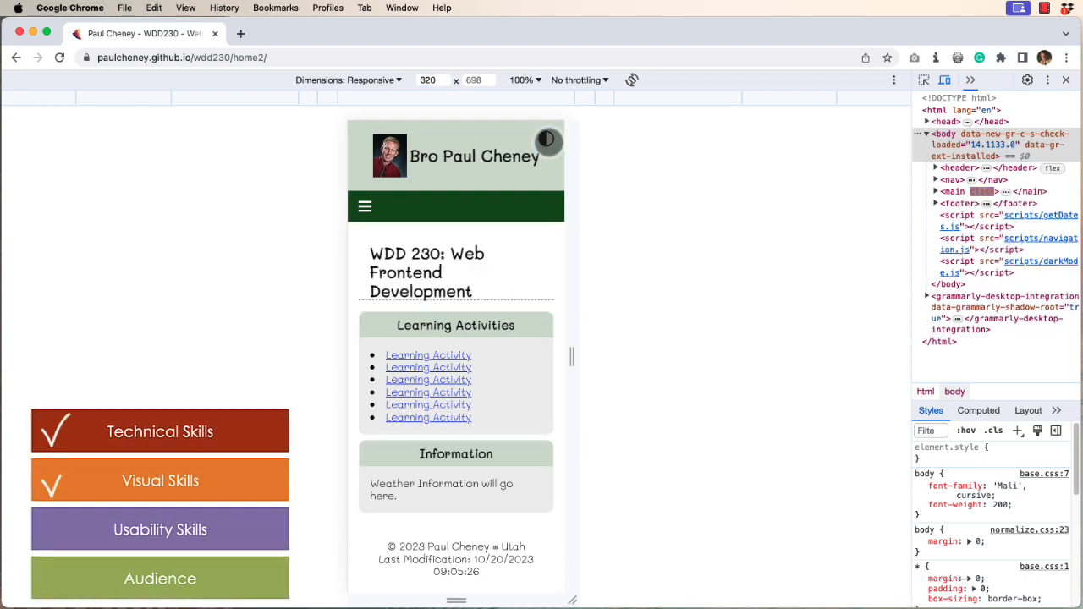
pyautogui.click(547, 139)
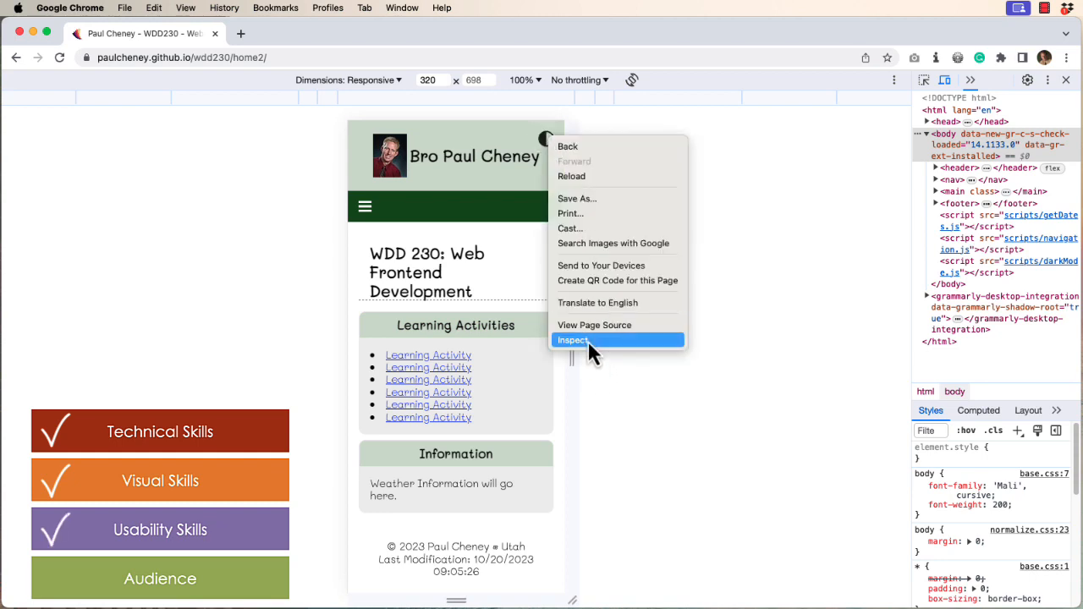
pyautogui.click(572, 339)
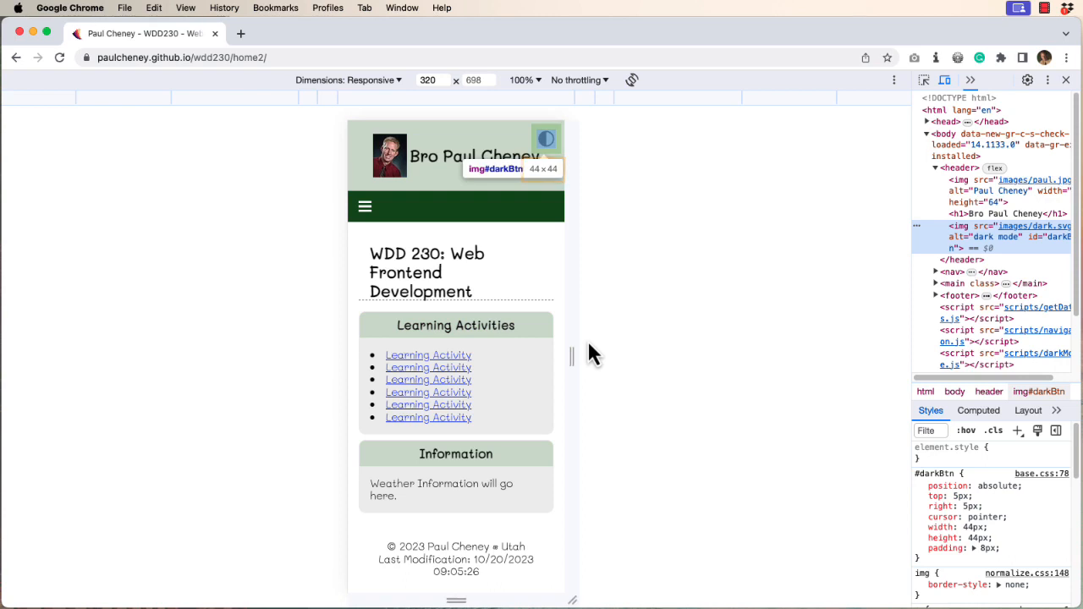
# Drag the viewport handle through 467, 767 and 1142 pixels up to a 1300-pixel desktop layout.
pyautogui.moveTo(574, 355); pyautogui.dragTo(626, 356)
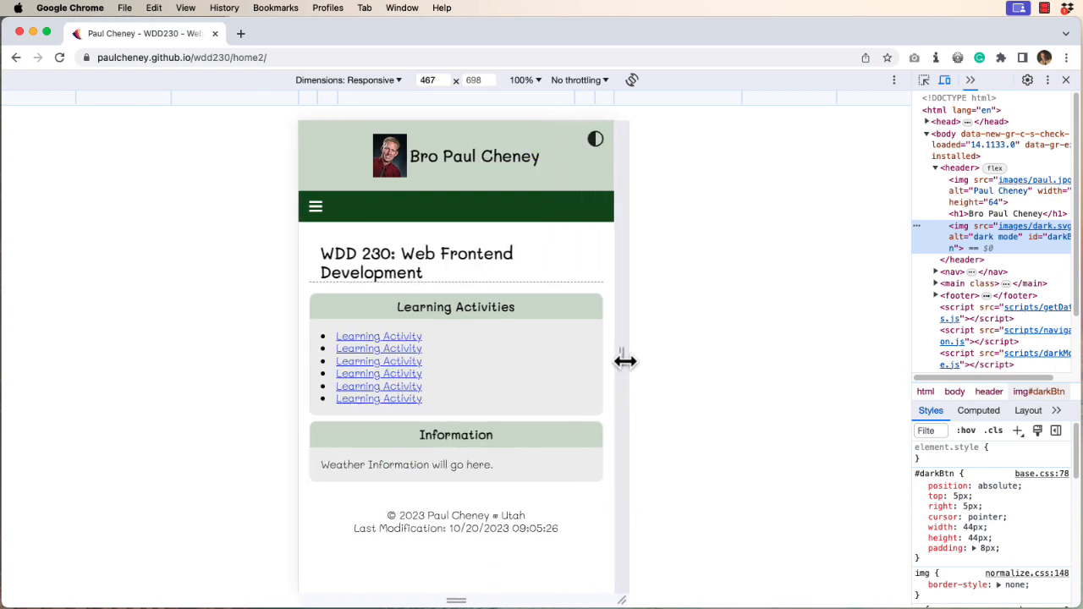
pyautogui.moveTo(626, 363); pyautogui.dragTo(725, 363)
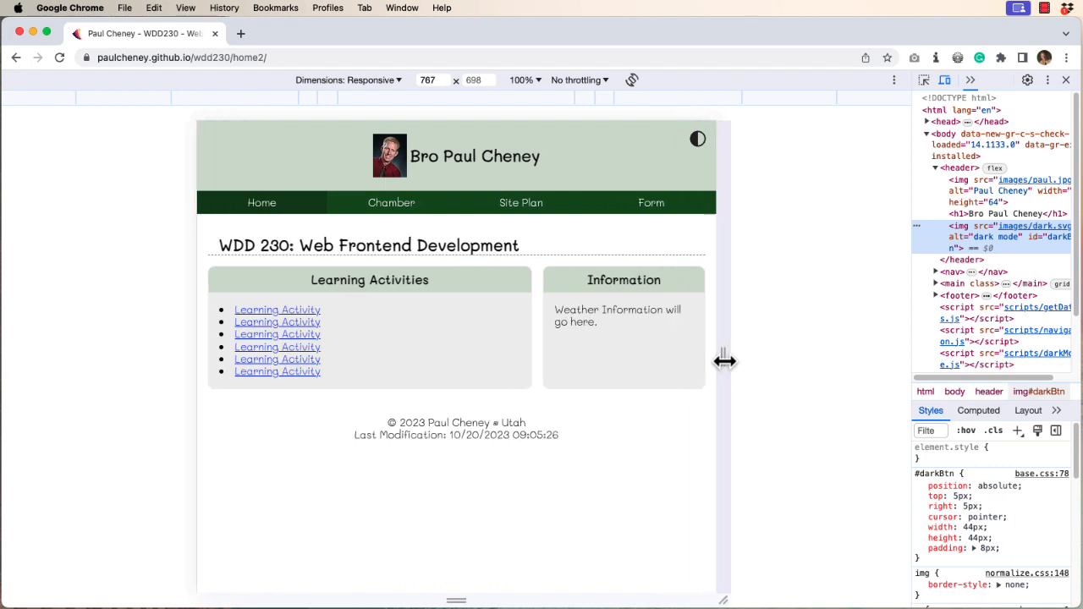
pyautogui.moveTo(725, 362); pyautogui.dragTo(853, 362)
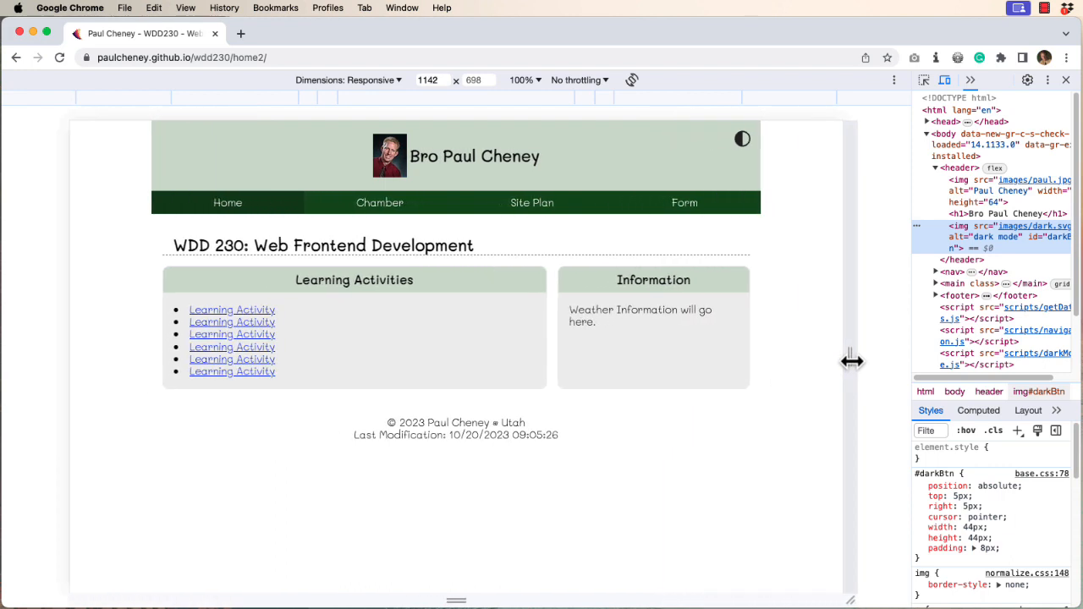
pyautogui.moveTo(853, 362); pyautogui.dragTo(894, 376)
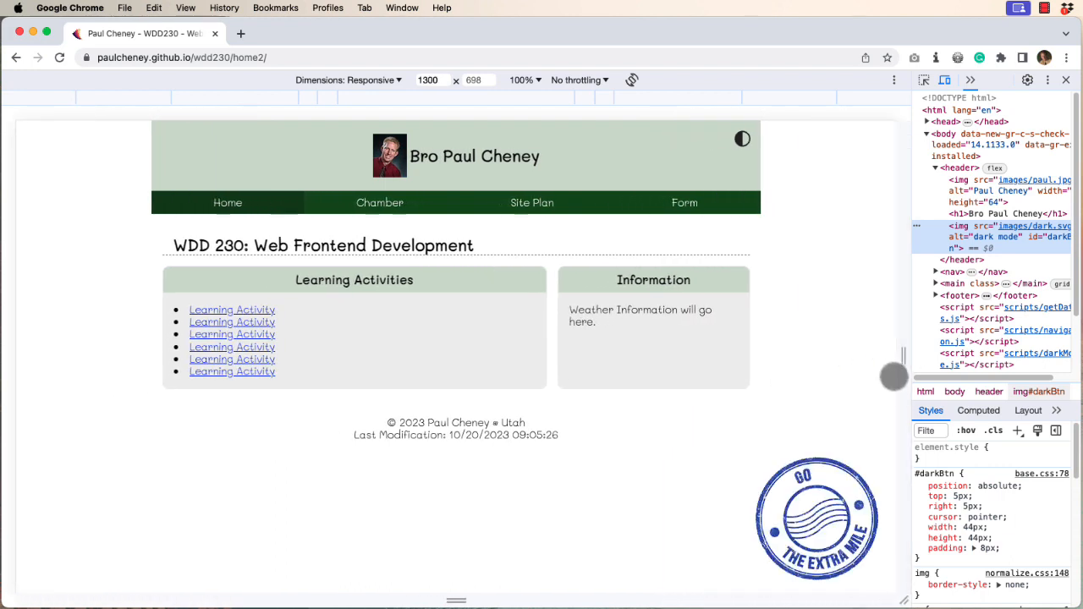